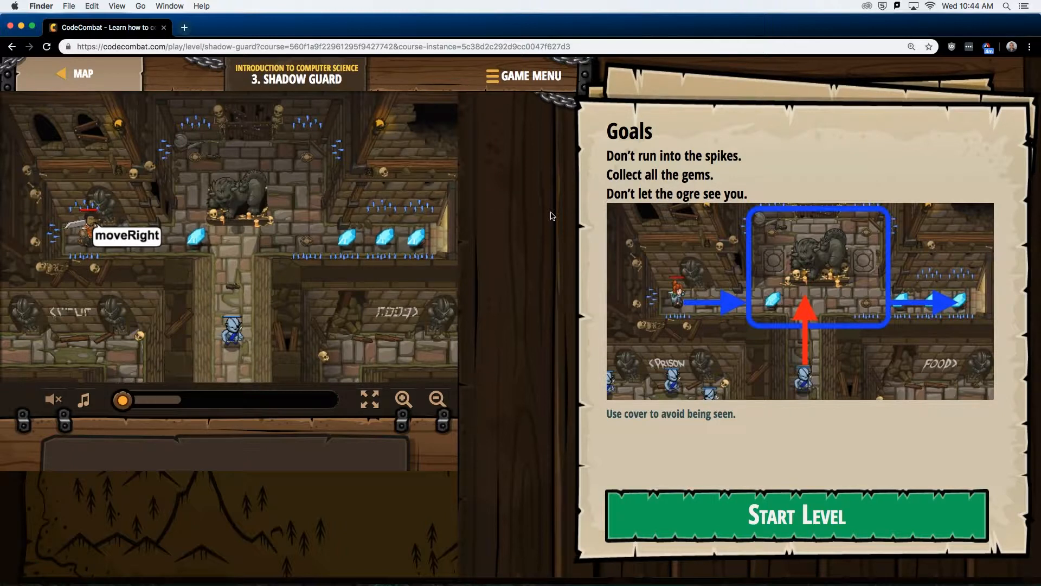
{"action": "mouse_move", "coordinate": [532, 288]}
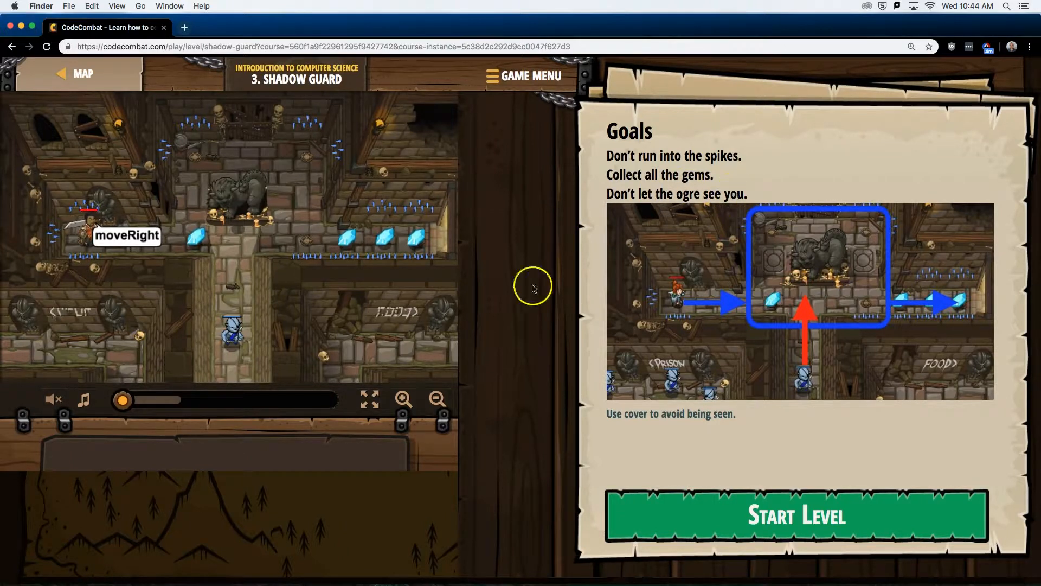
{"action": "mouse_move", "coordinate": [568, 344]}
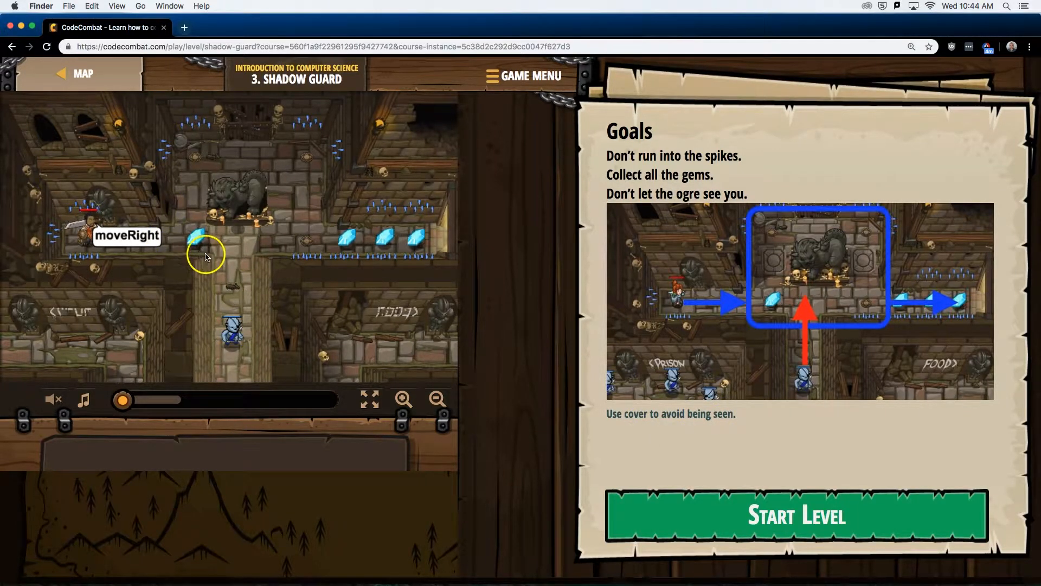
{"action": "mouse_move", "coordinate": [231, 249]}
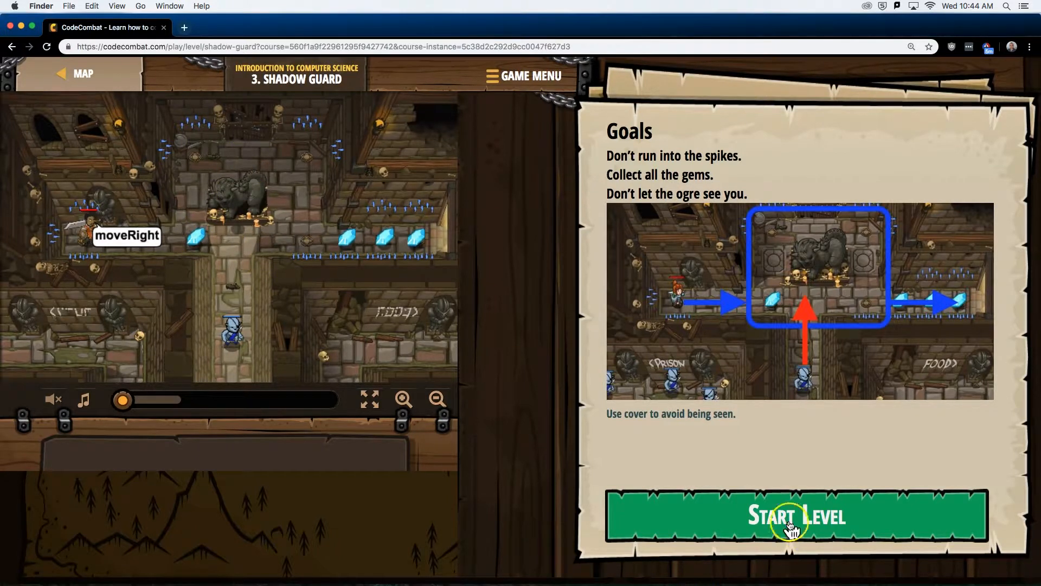
- Start Shadow Guard and write hero.moveRight(), moveUp(), moveRight(), moveDown()
{"action": "left_click", "coordinate": [795, 516]}
{"action": "type", "text": "d"}
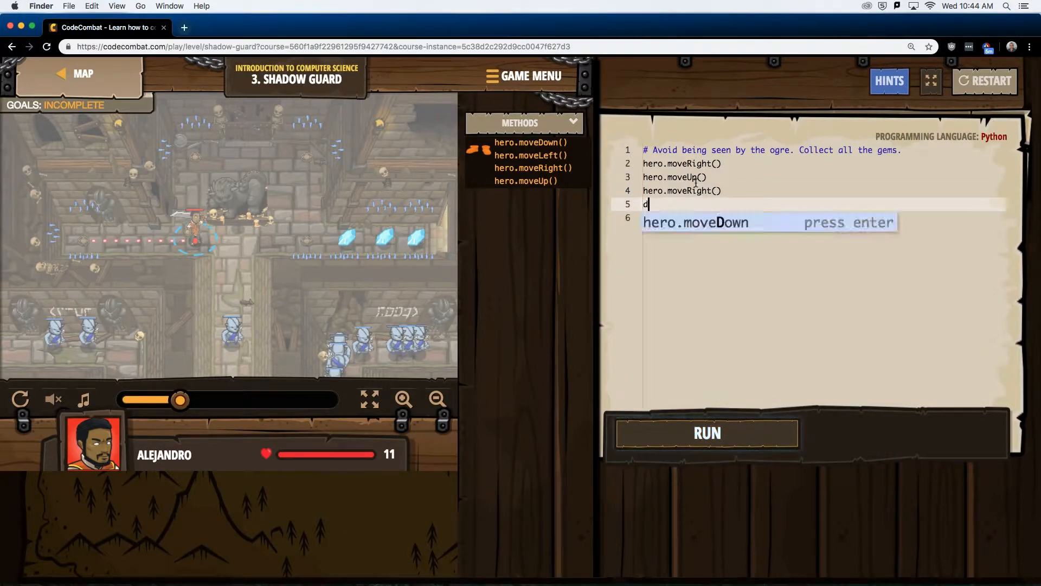
{"action": "type", "text": "own("}
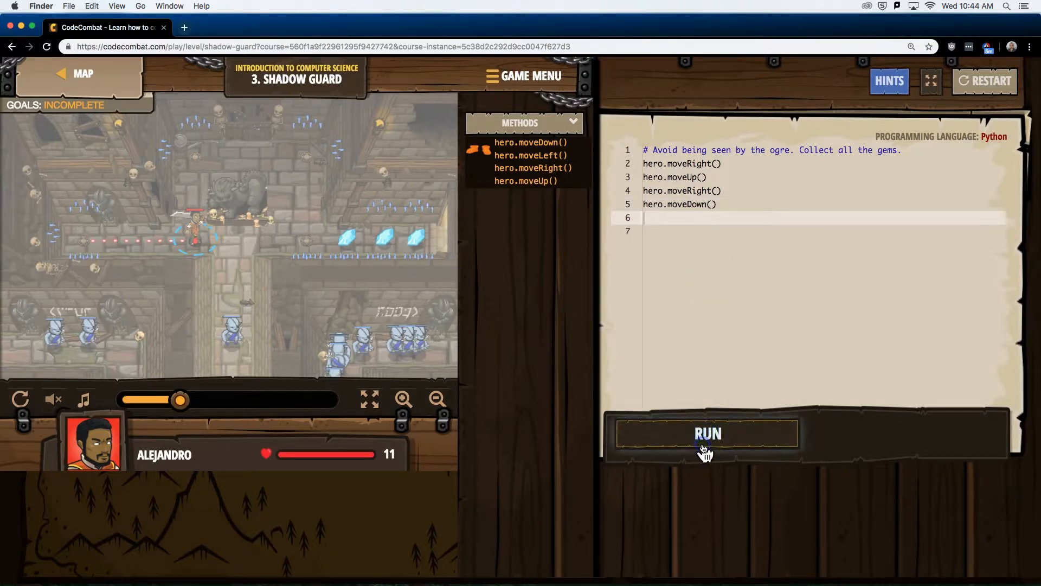
- Run the four-move script, then place the cursor below the last line
{"action": "left_click", "coordinate": [708, 433]}
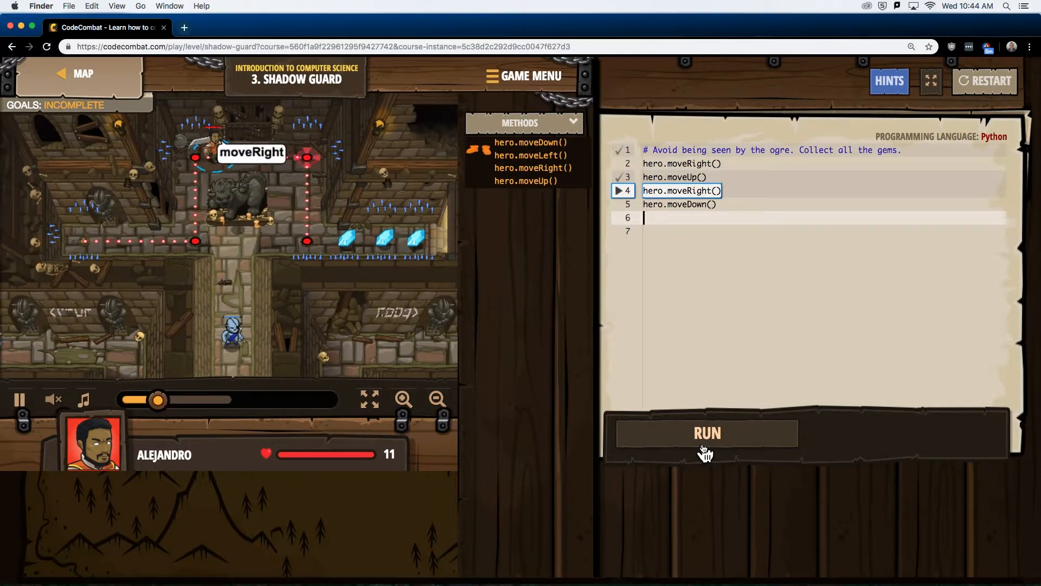
{"action": "left_click", "coordinate": [707, 432]}
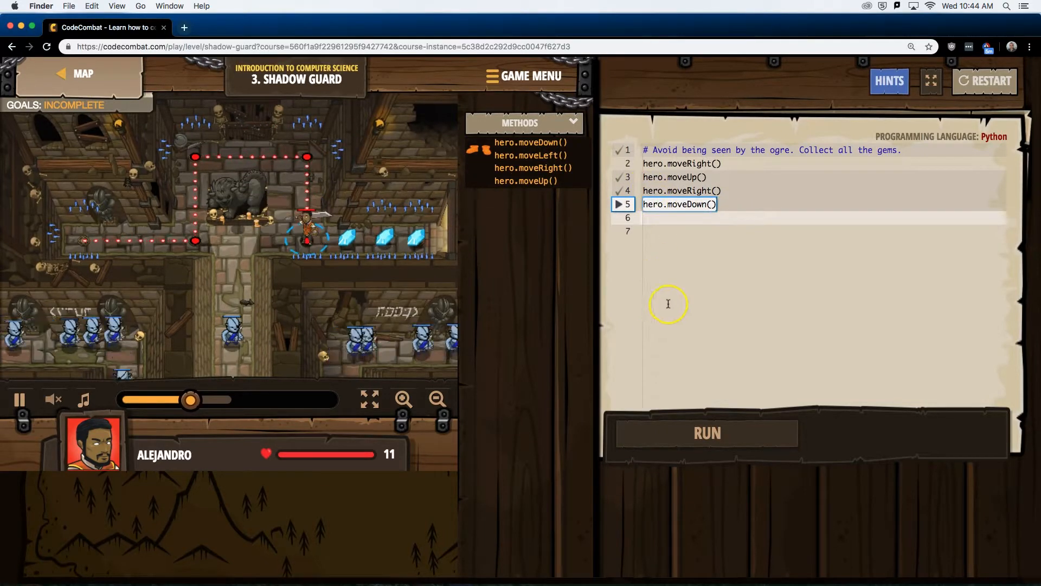
- Append hero.moveRight() as a fifth command and rerun the program
{"action": "type", "text": "righ"}
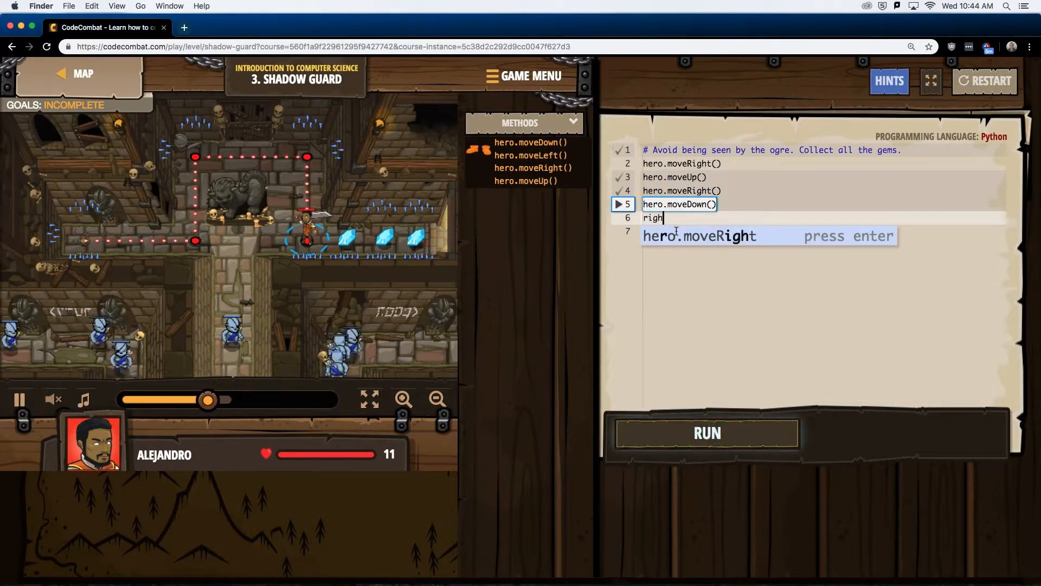
{"action": "right_click", "coordinate": [706, 442]}
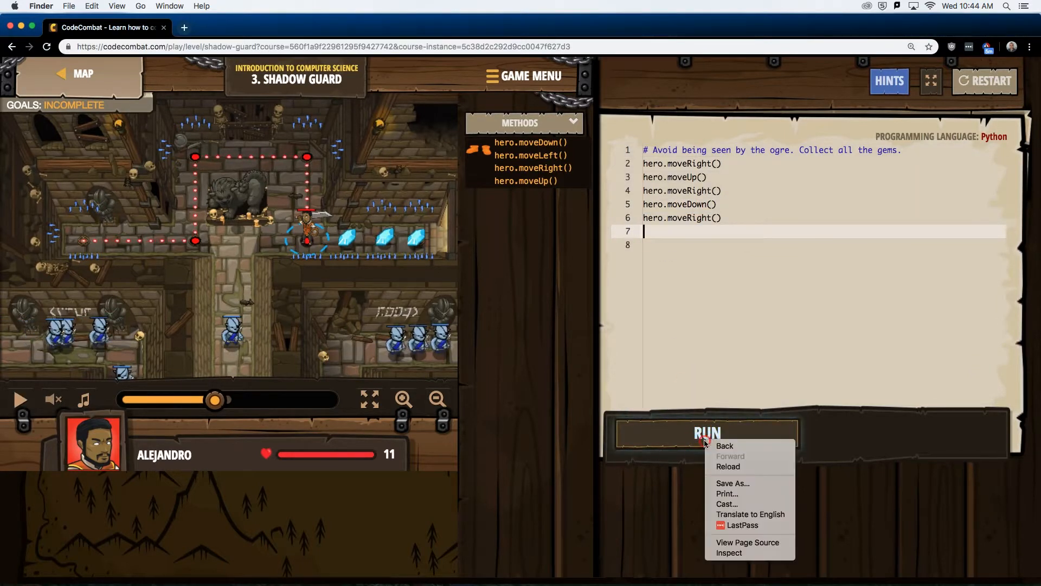
{"action": "left_click", "coordinate": [706, 433]}
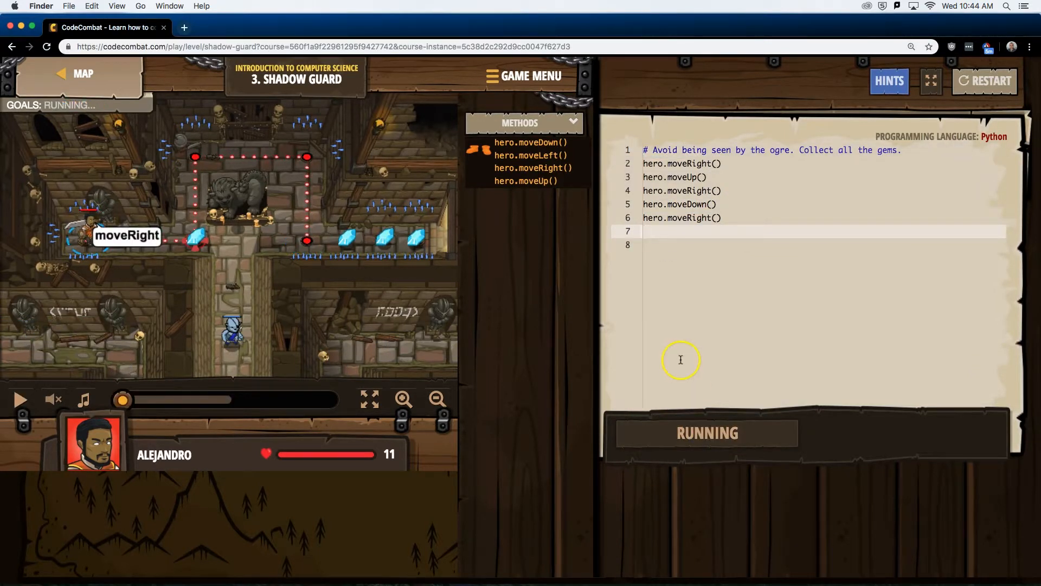